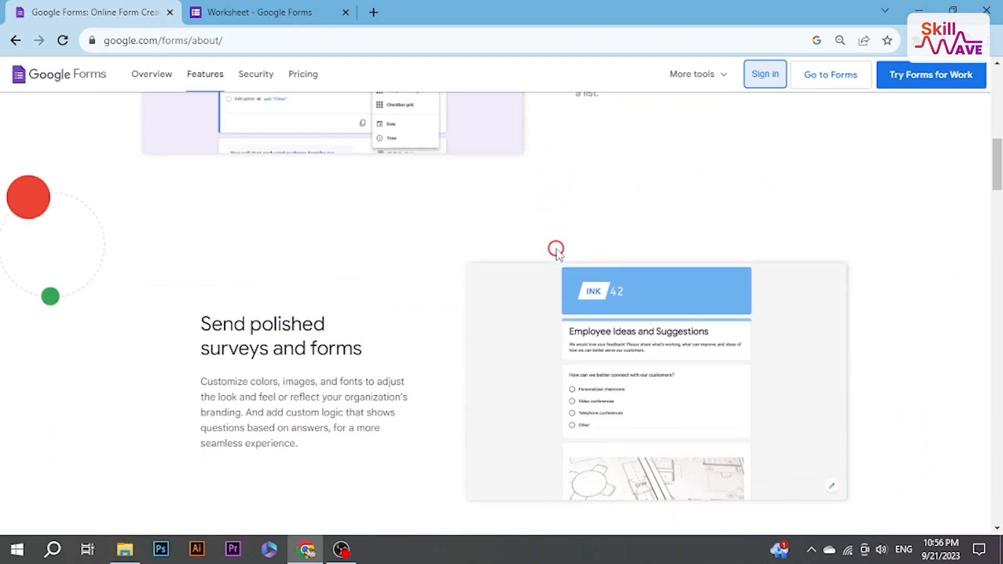
Sign in from the Google Forms about page to reach the Forms home.
scroll("down", 3)
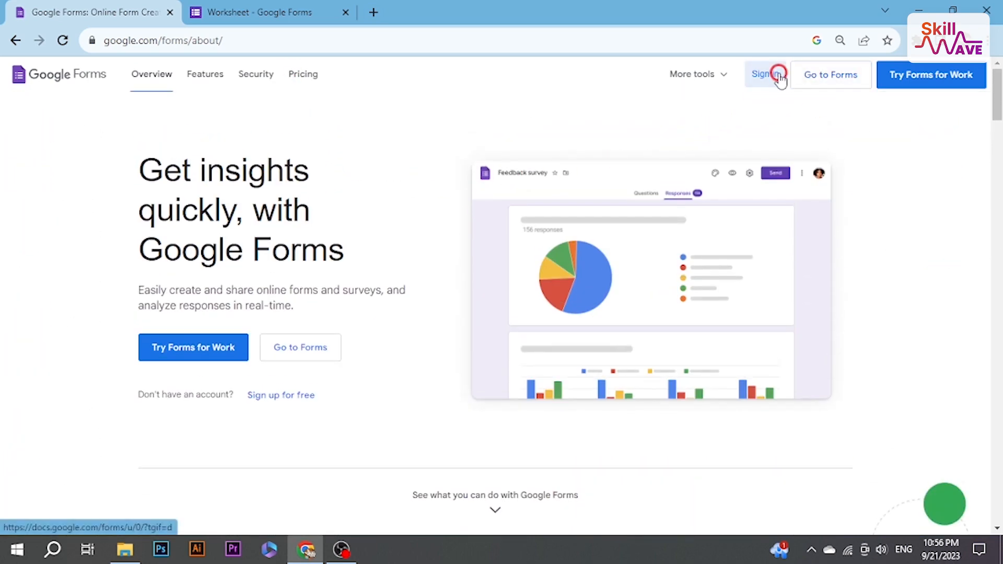
left_click(762, 74)
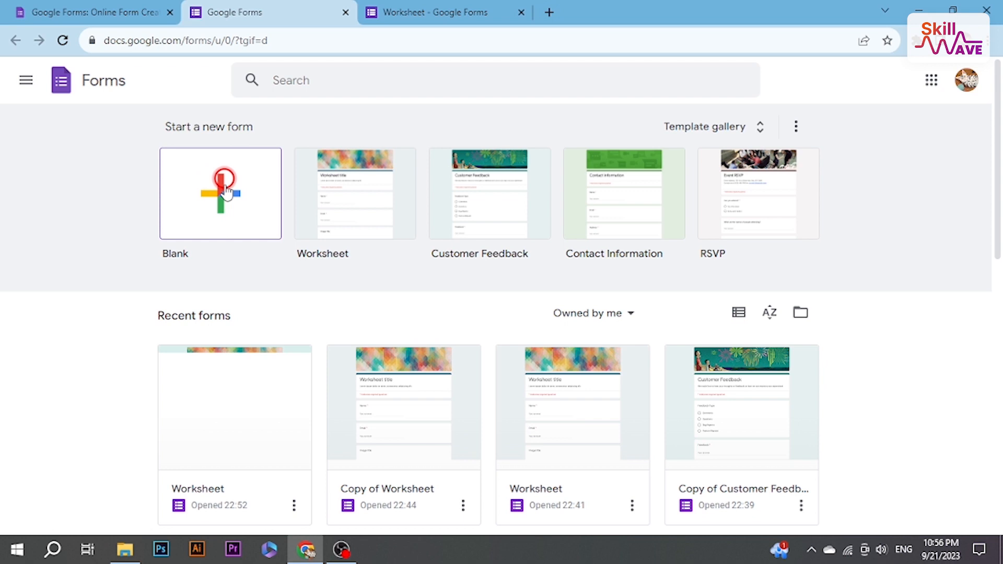
Start a Blank form and select its title, question text and Option 1 fields.
left_click(220, 193)
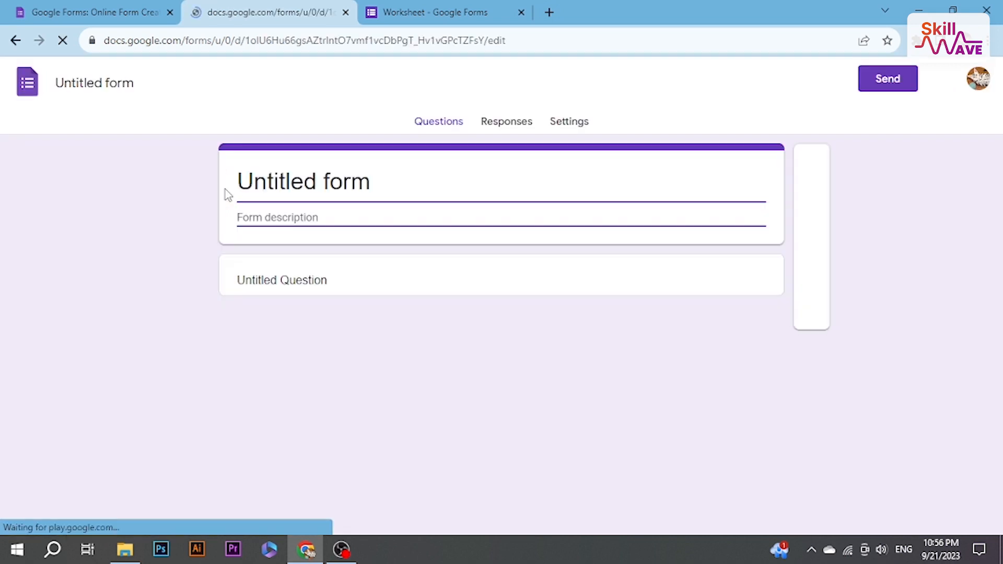
left_click(303, 182)
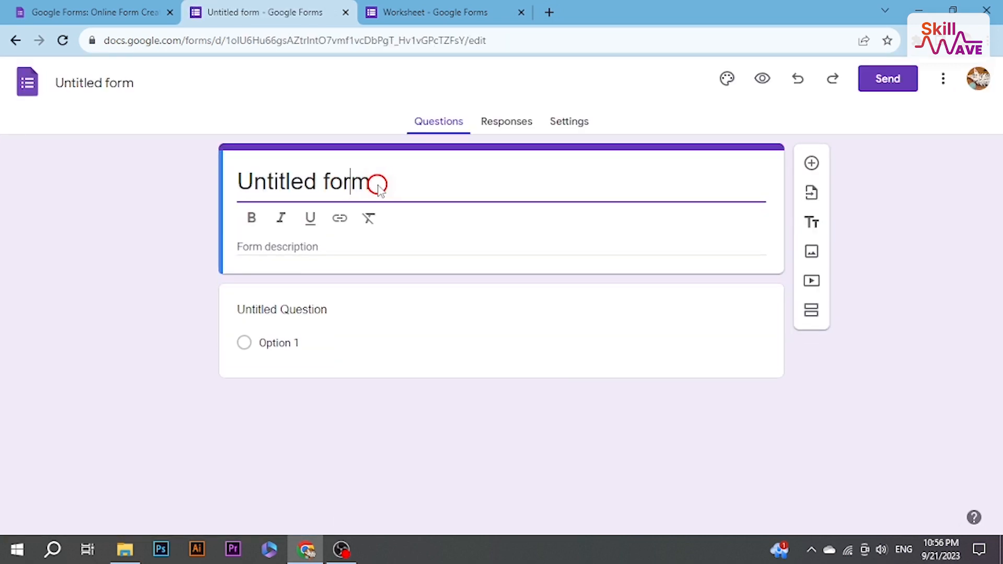
double_click(307, 181)
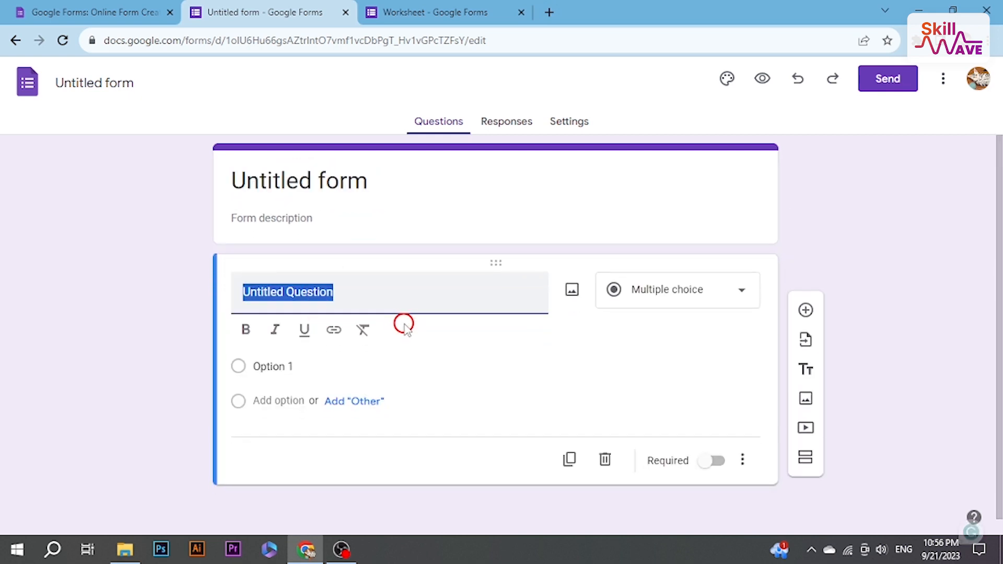
left_click(279, 365)
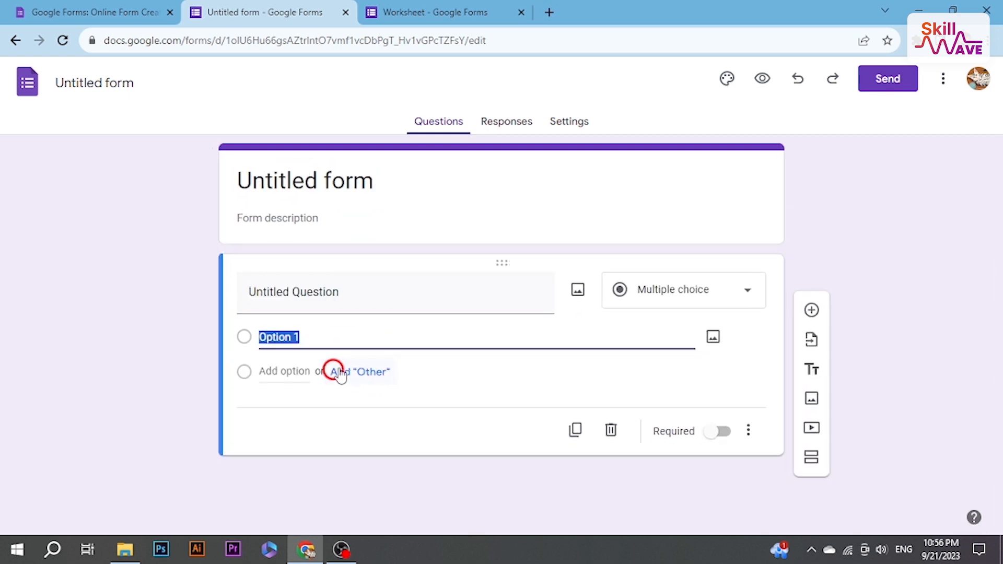
left_click(293, 292)
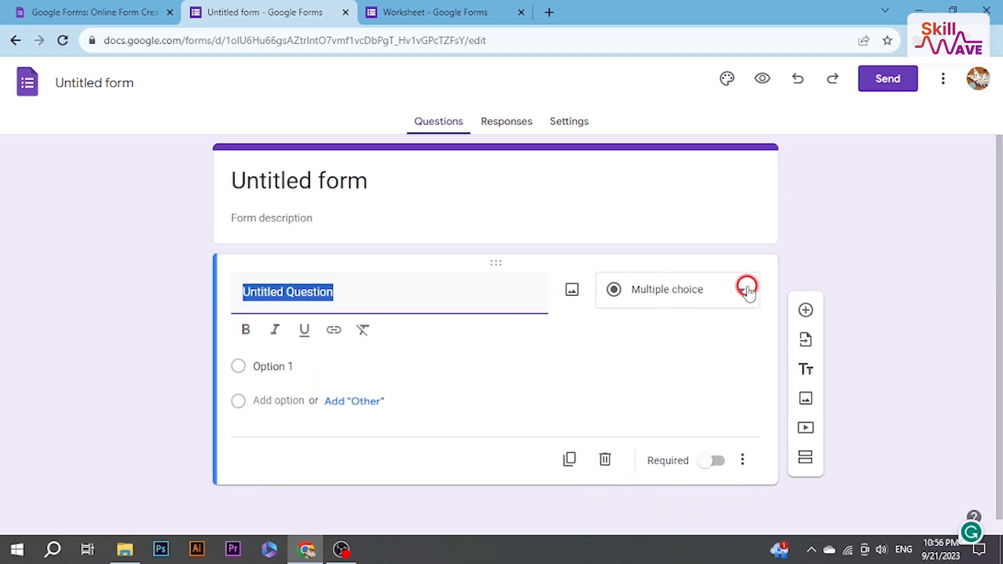
Change the first question's type to Drop-down.
left_click(745, 289)
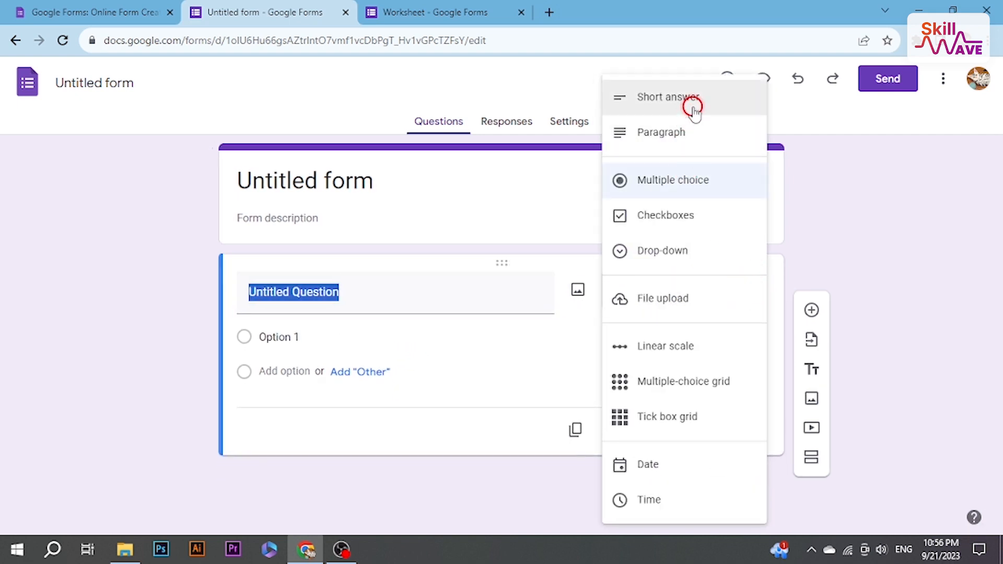
left_click(668, 97)
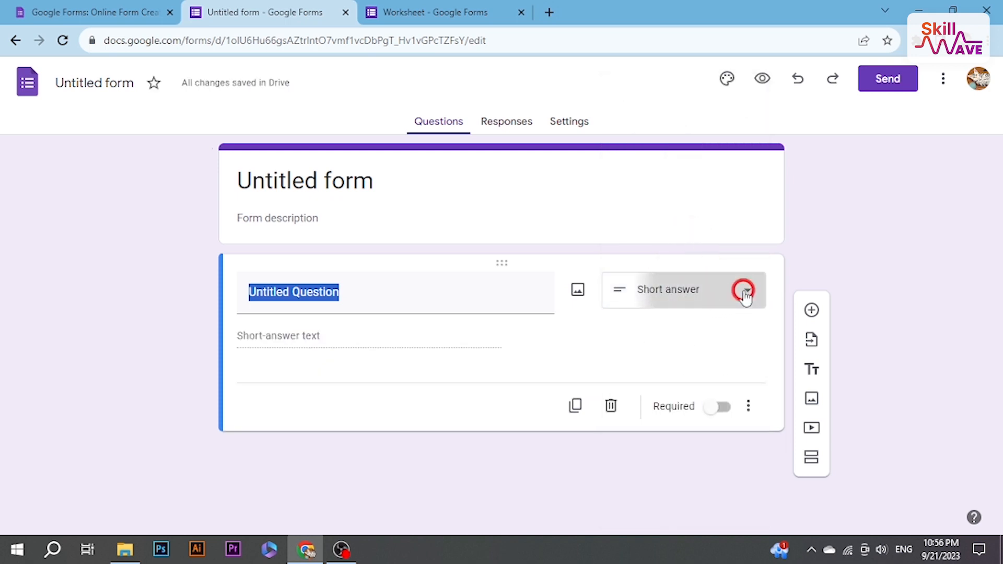
left_click(682, 289)
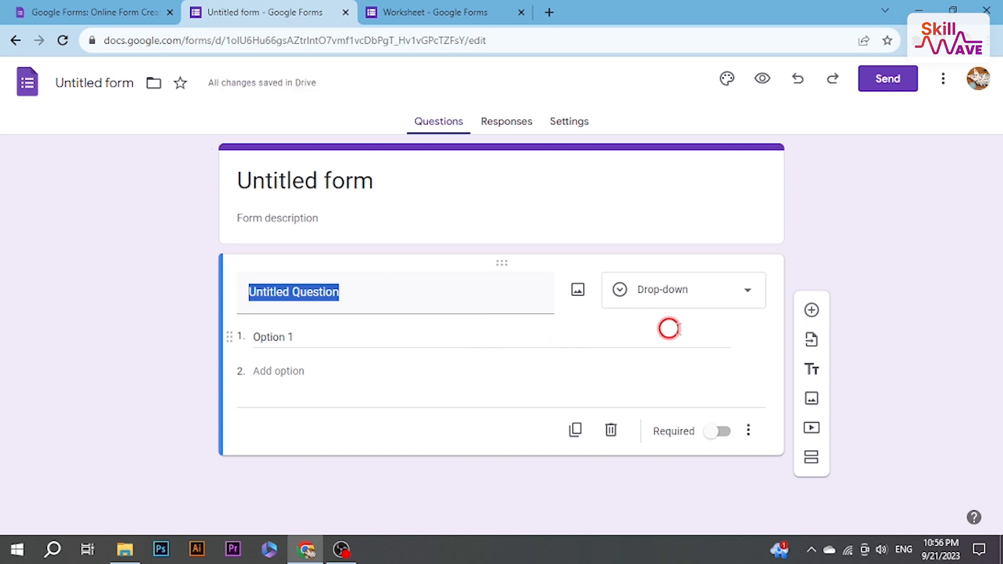
Add a second question and a second section, then open the form's Settings.
left_click(806, 310)
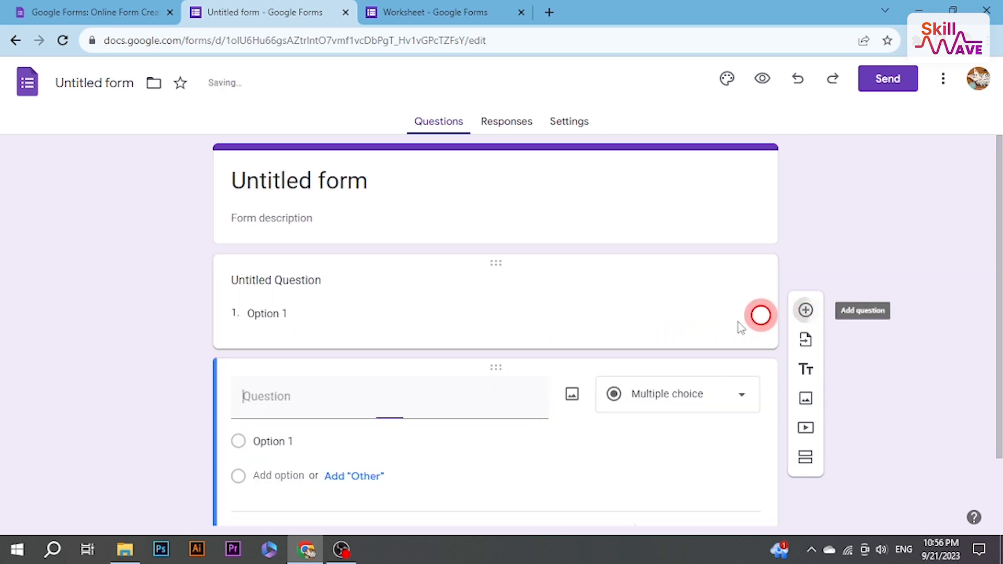
left_click(805, 449)
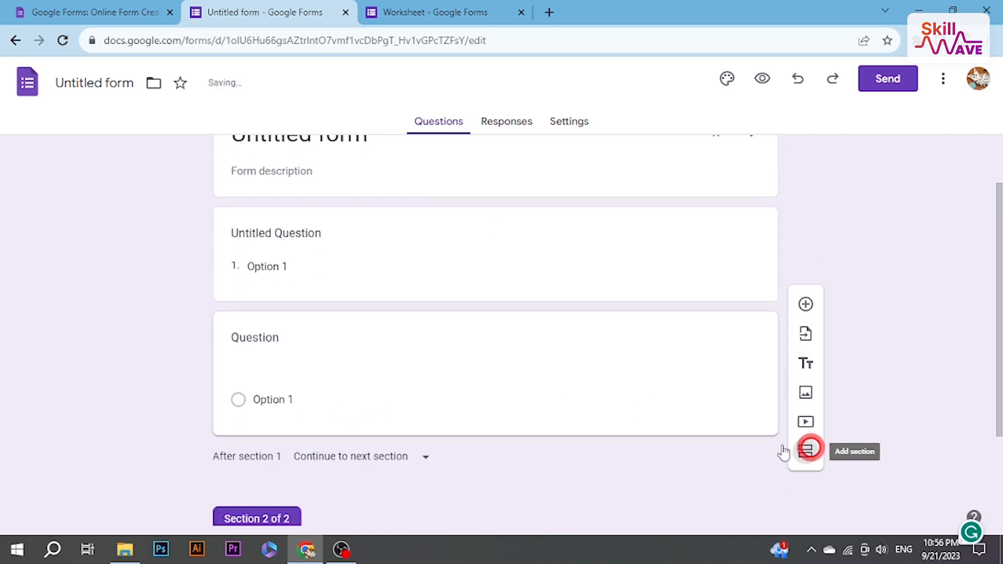
left_click(806, 446)
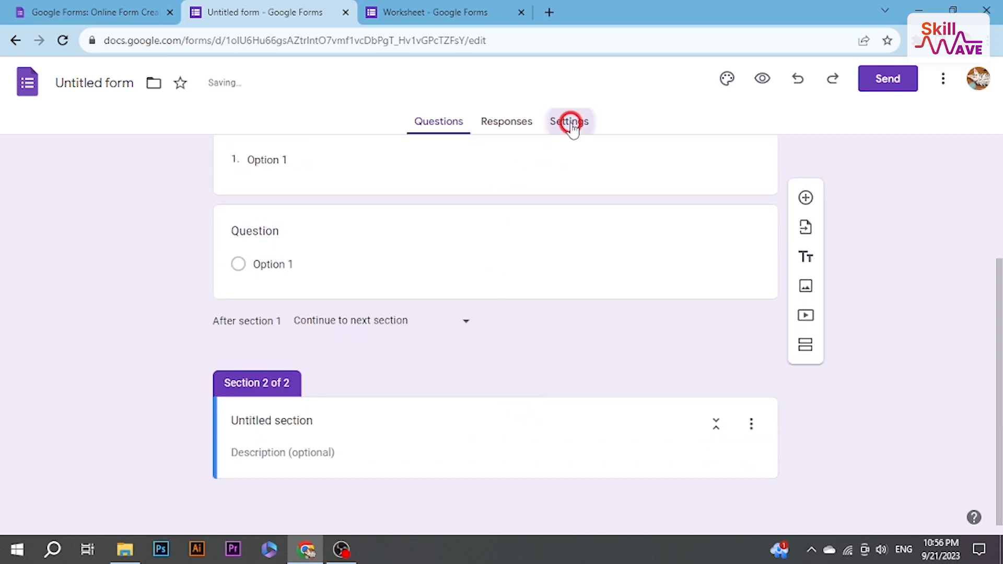
left_click(569, 122)
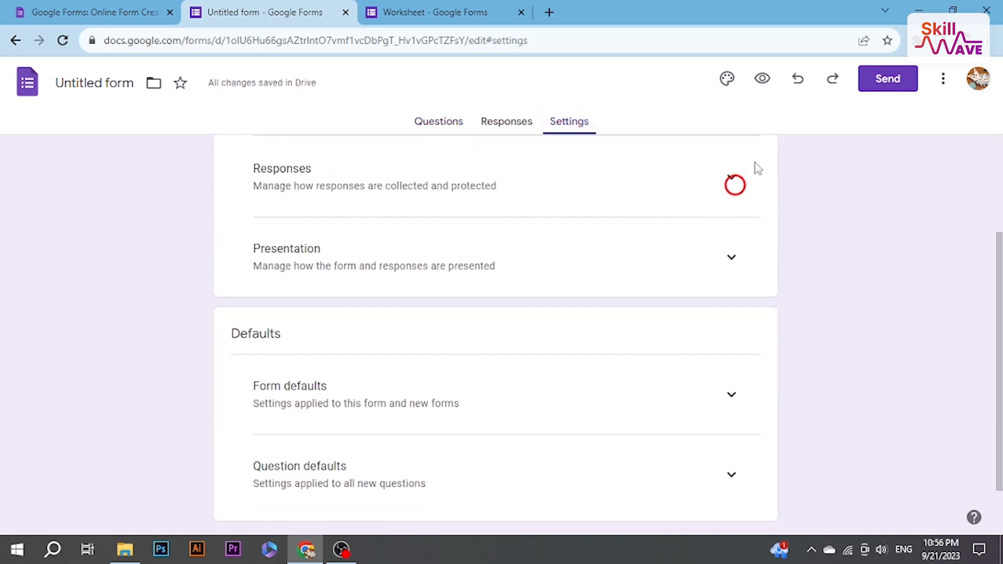
Under Responses, turn on Limit to 1 response and Allow response editing.
left_click(731, 186)
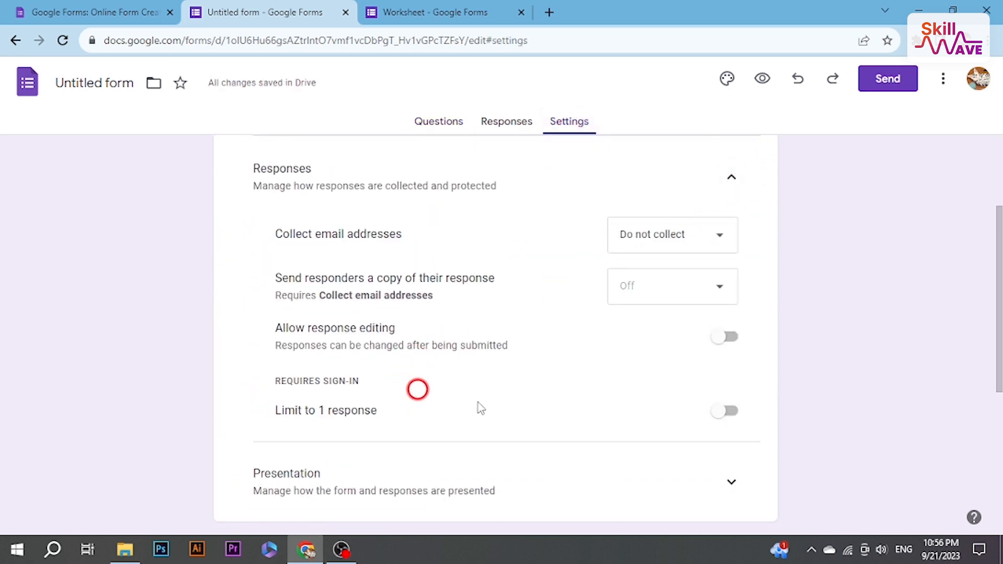
left_click(723, 411)
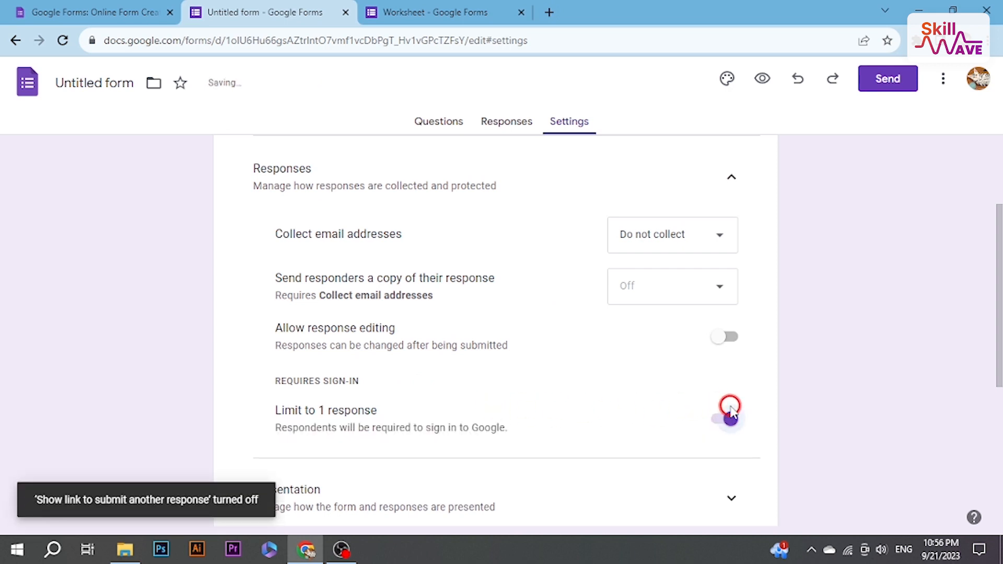
left_click(729, 410)
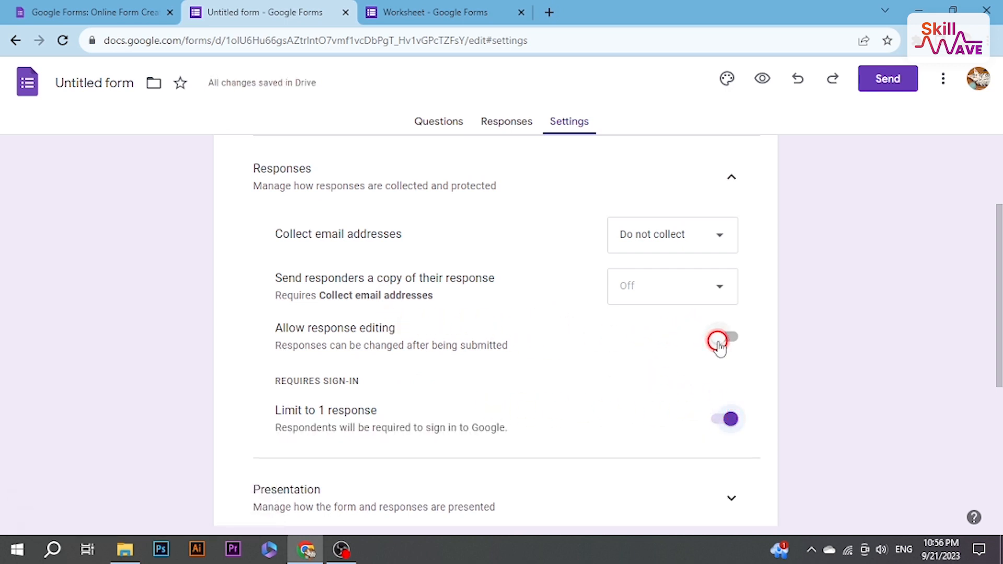
left_click(726, 337)
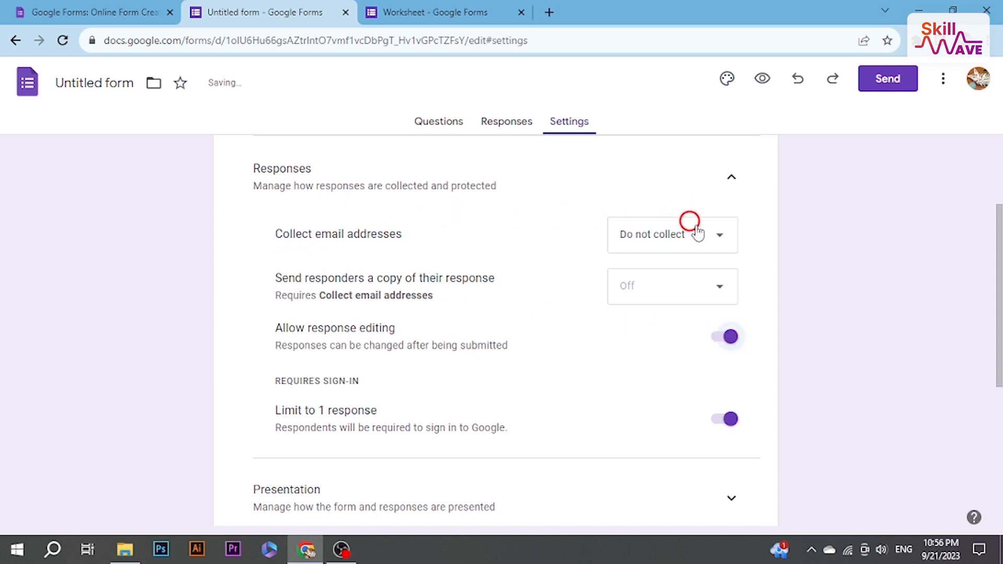
scroll("down", 3)
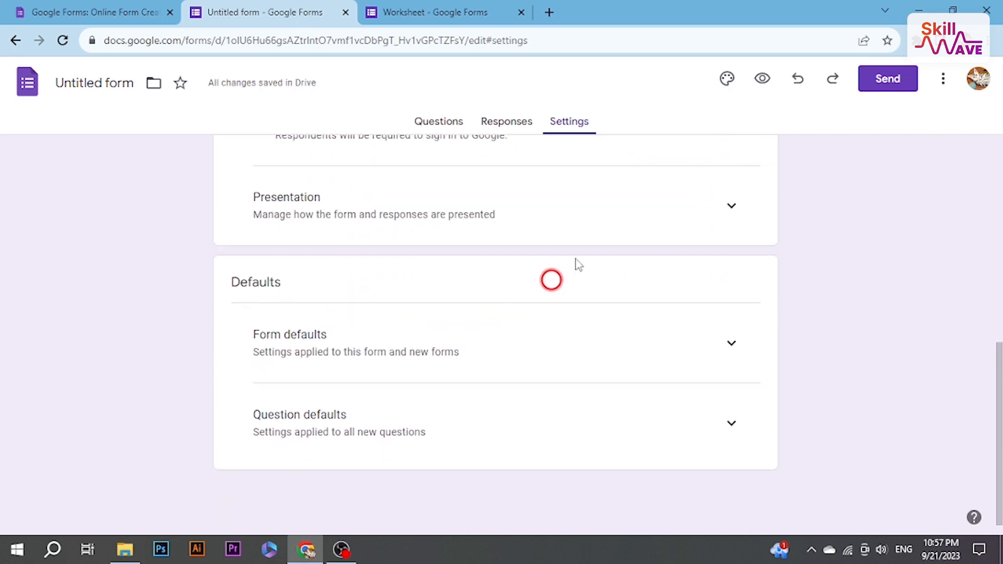